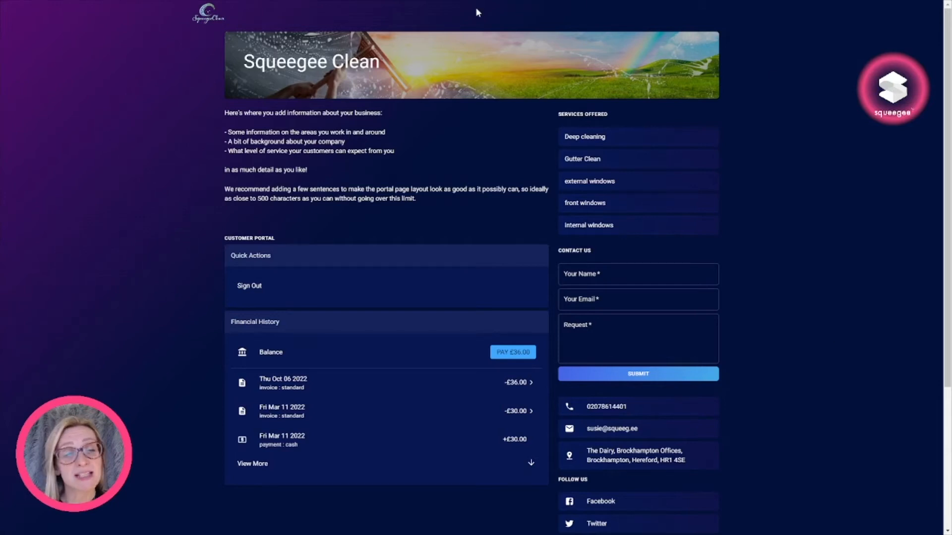
{"action": "mouse_move", "coordinate": [681, 217]}
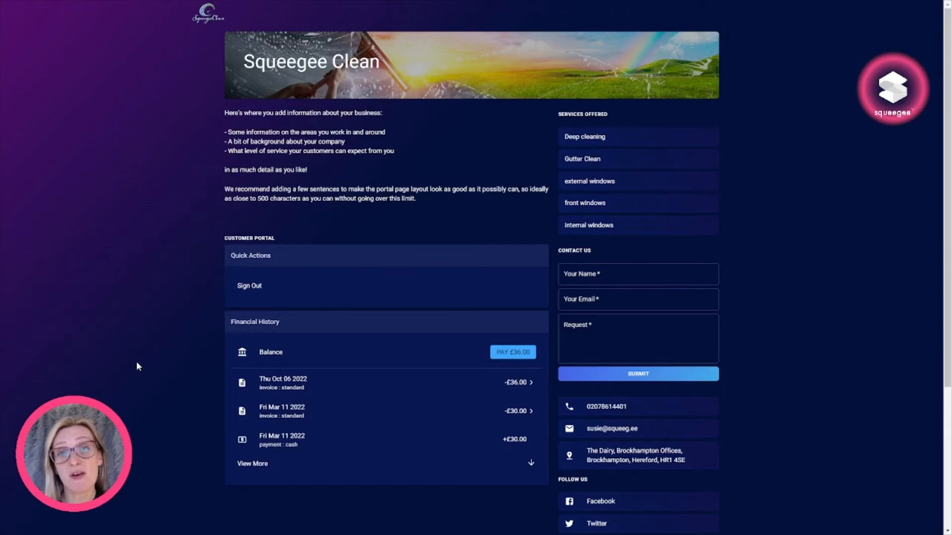
{"action": "mouse_move", "coordinate": [354, 211]}
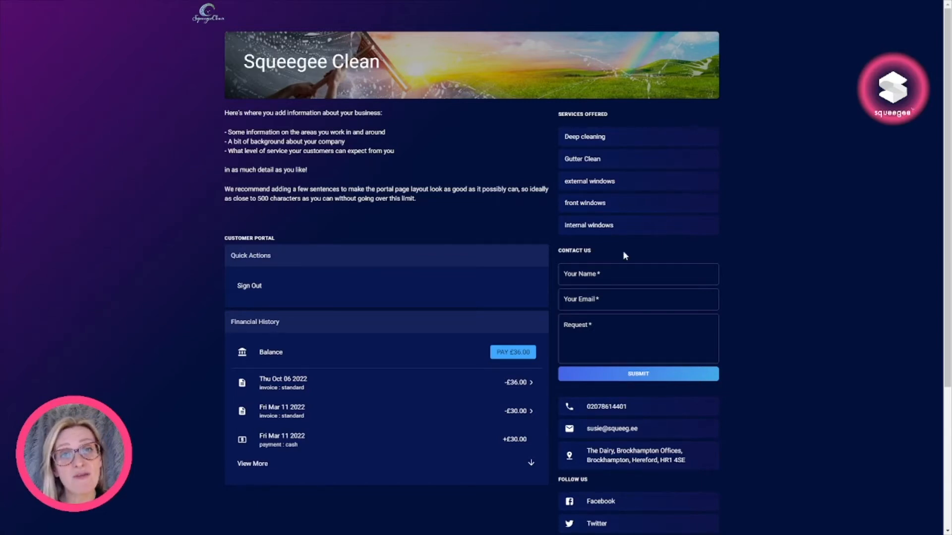
{"action": "mouse_move", "coordinate": [586, 448]}
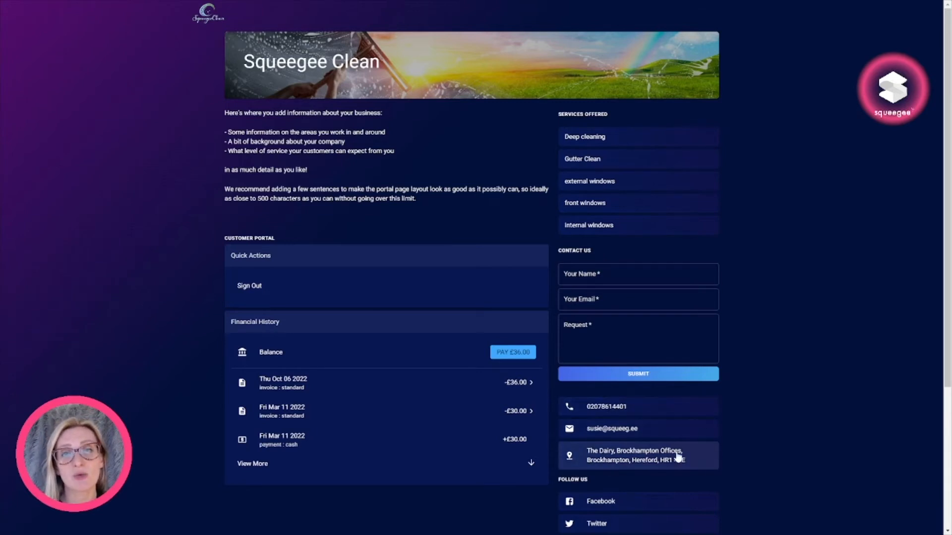
{"action": "left_click", "coordinate": [638, 273]}
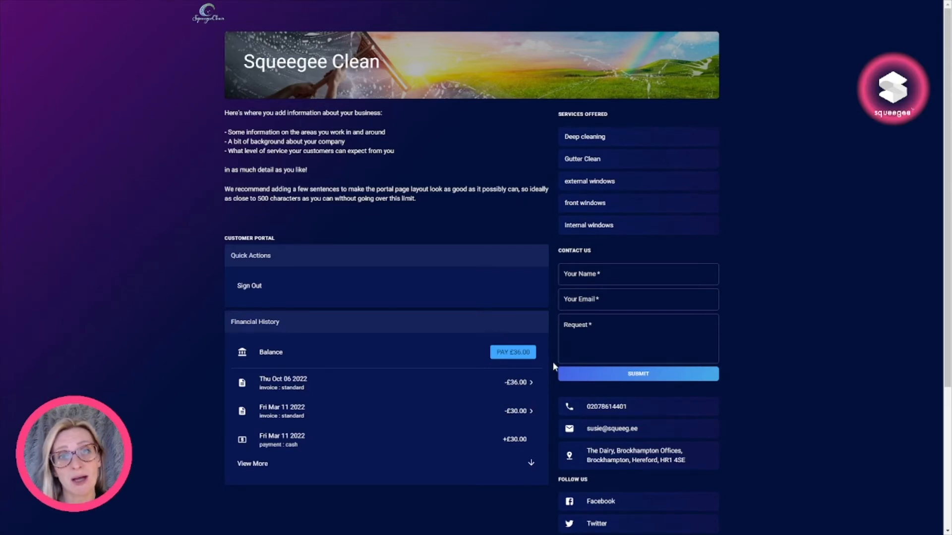
{"action": "mouse_move", "coordinate": [279, 203]}
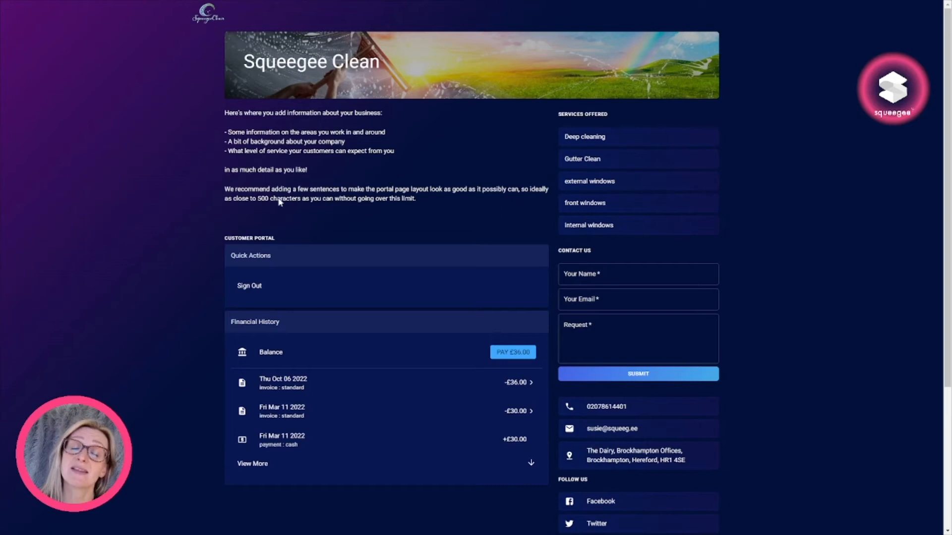